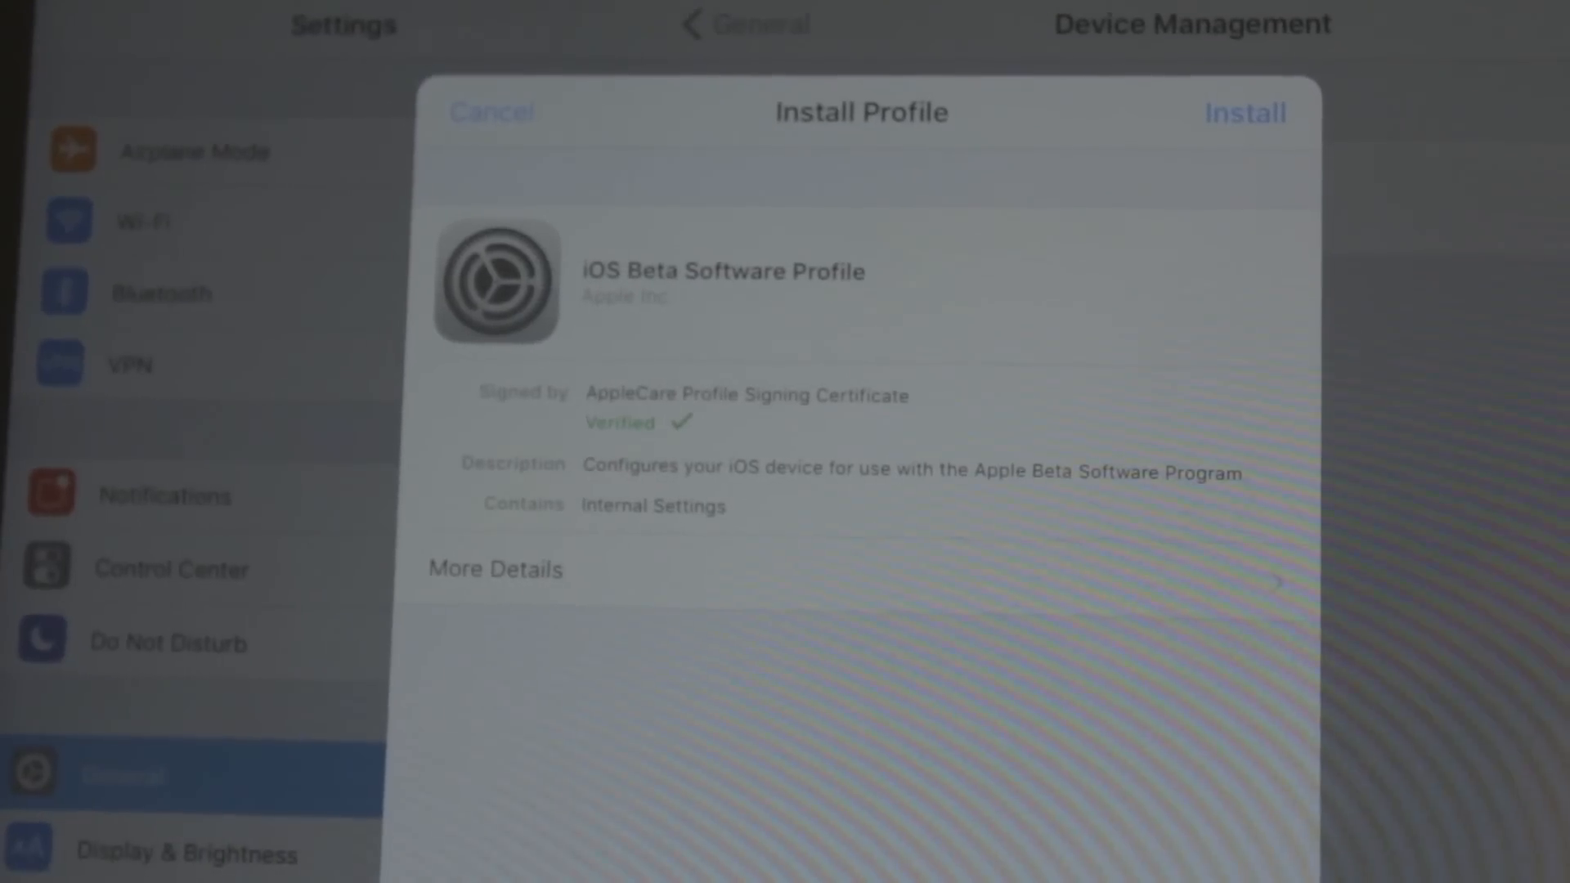
Tap Install on the iOS Beta Software Profile to bring up Apple's consent terms
click(1244, 112)
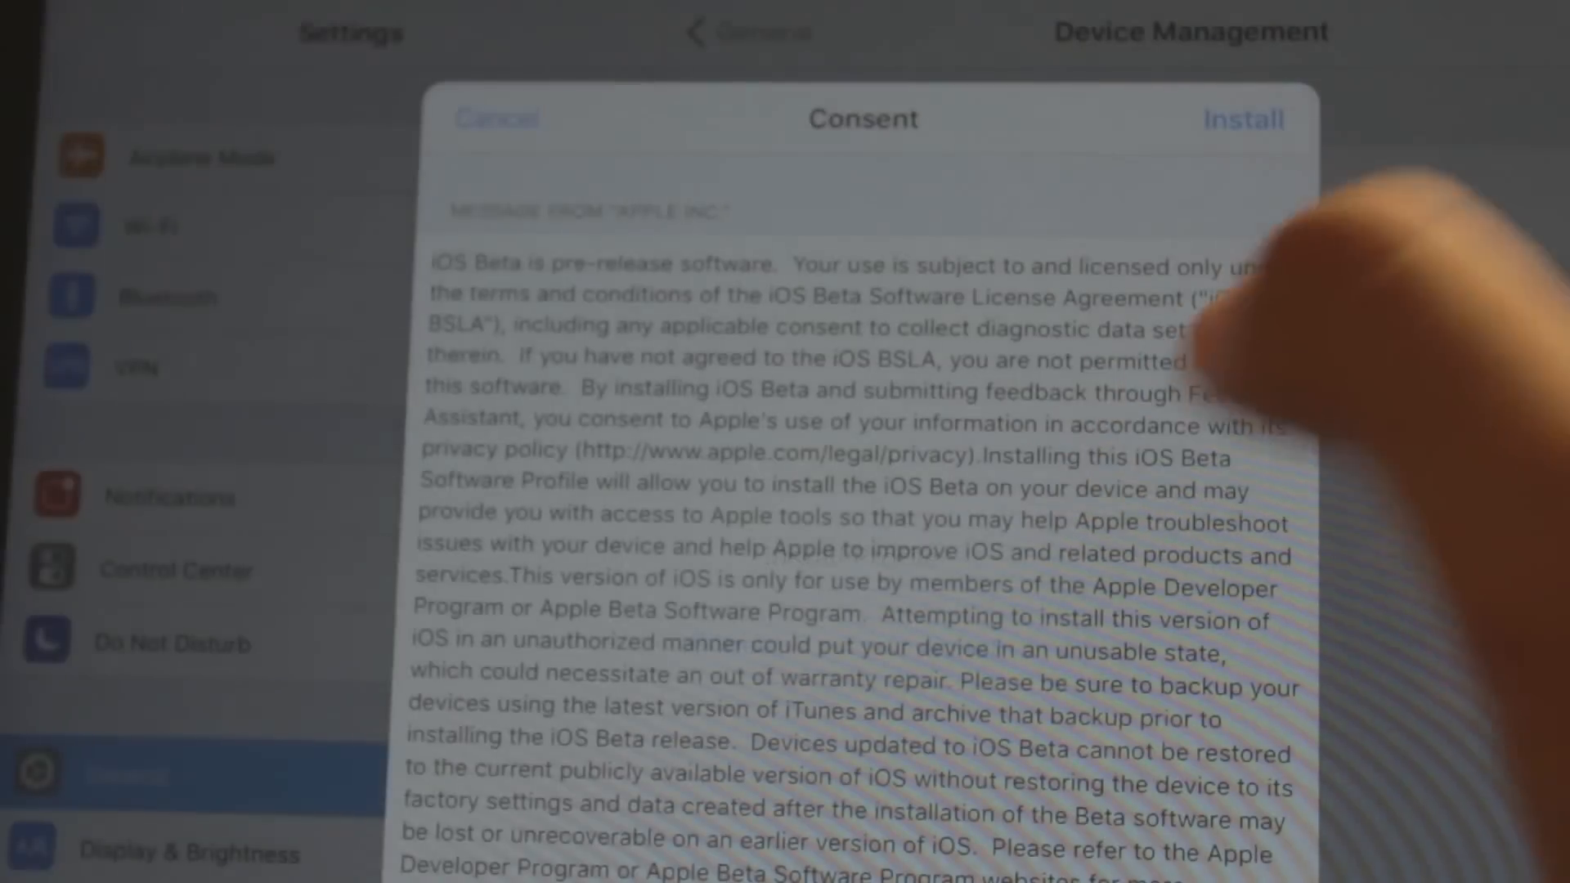
click(1243, 119)
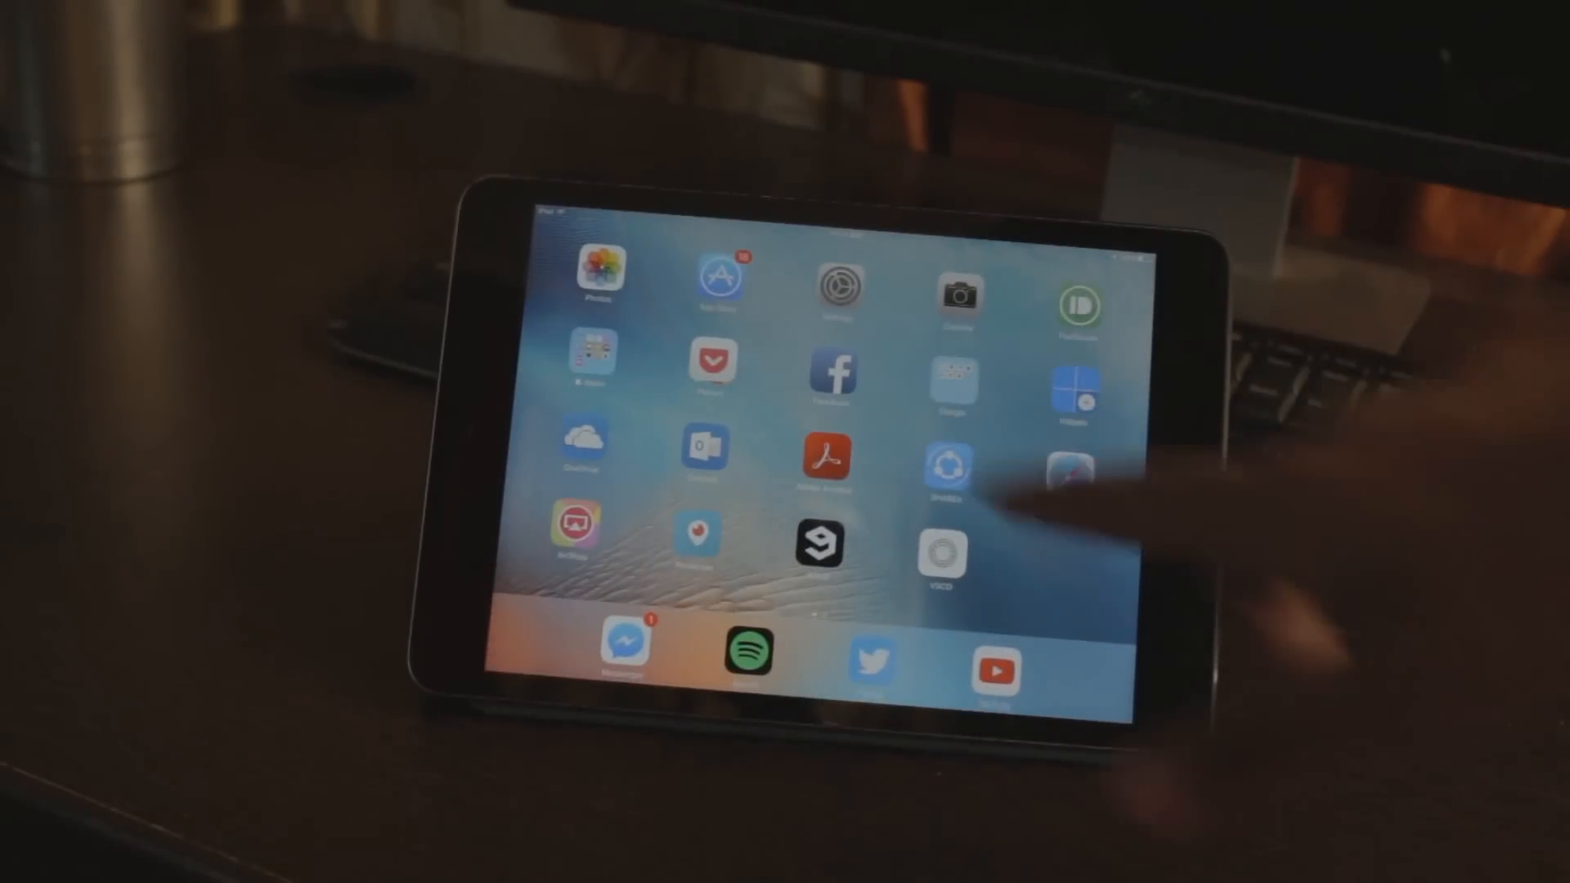
Reopen Settings and view Software Update listing the iOS 10 Developer Beta
click(837, 286)
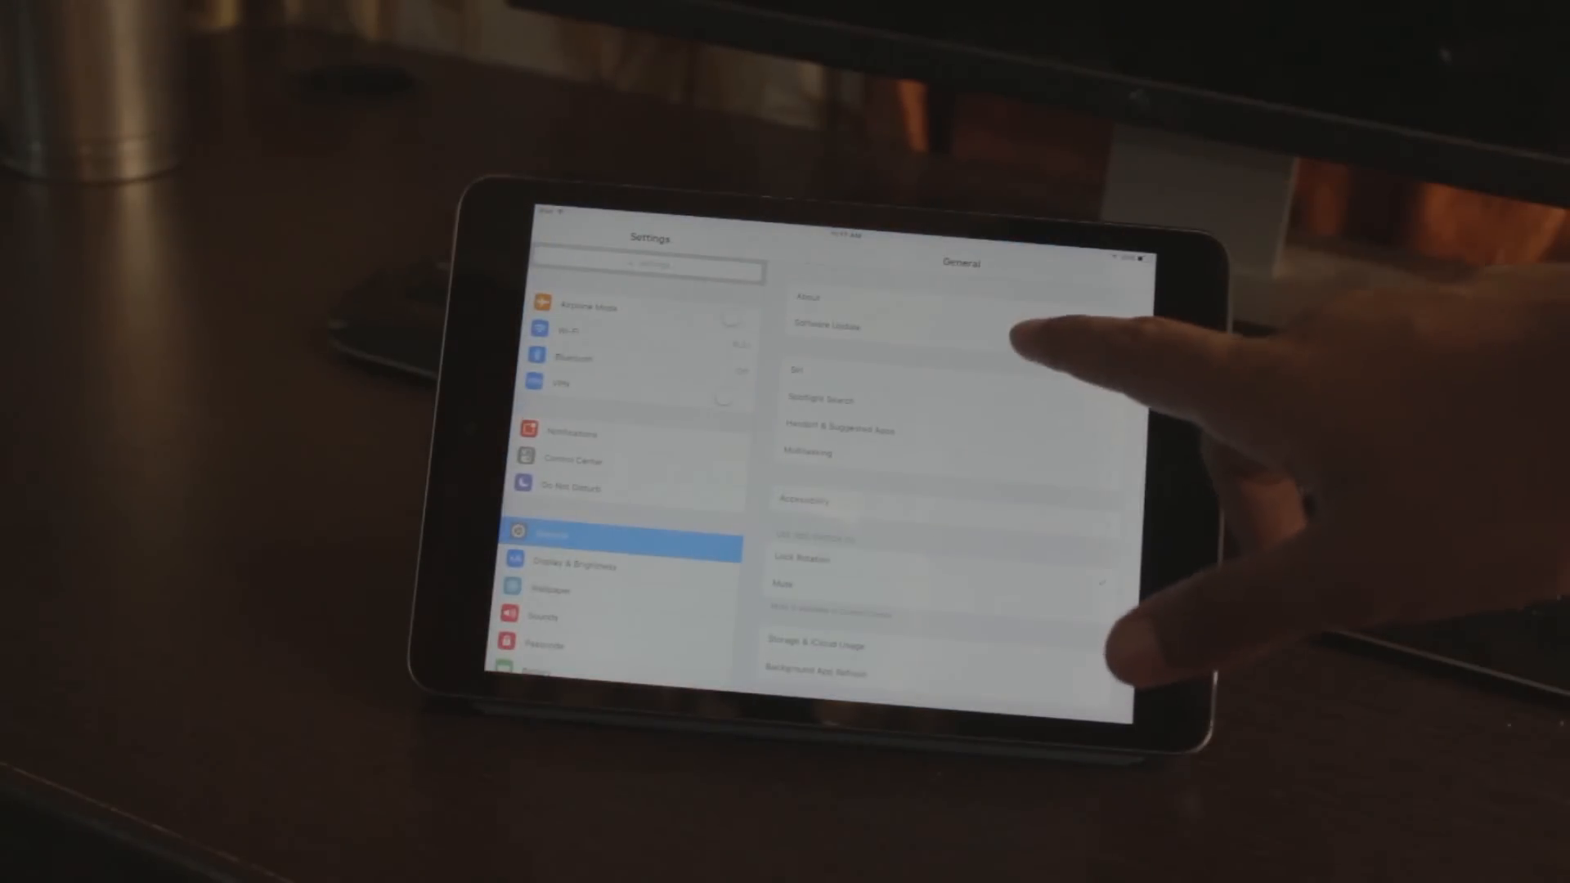
click(825, 325)
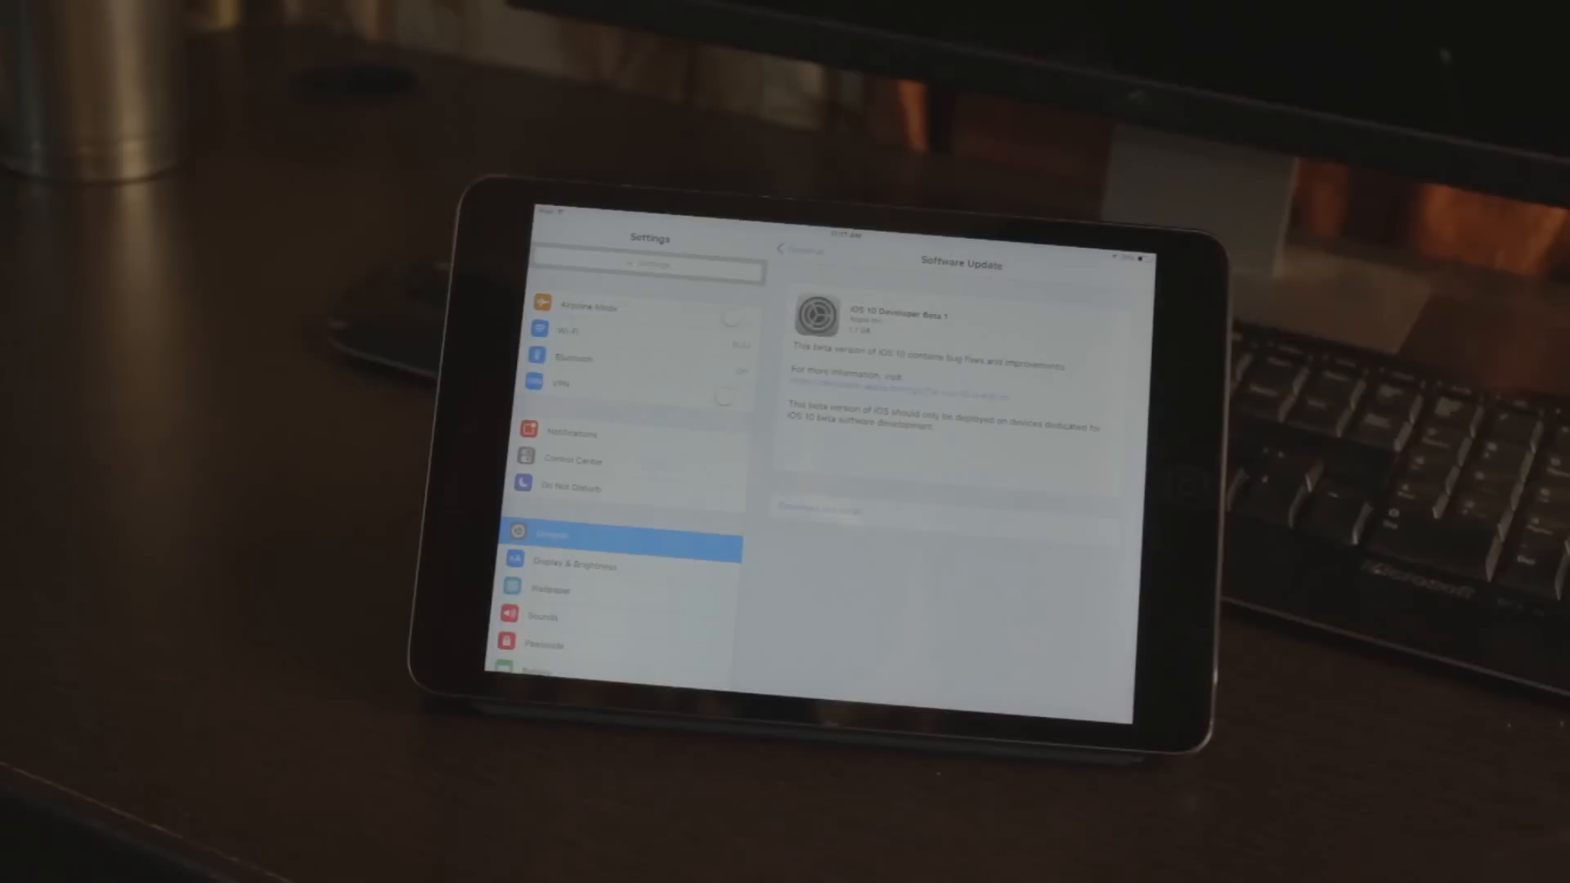